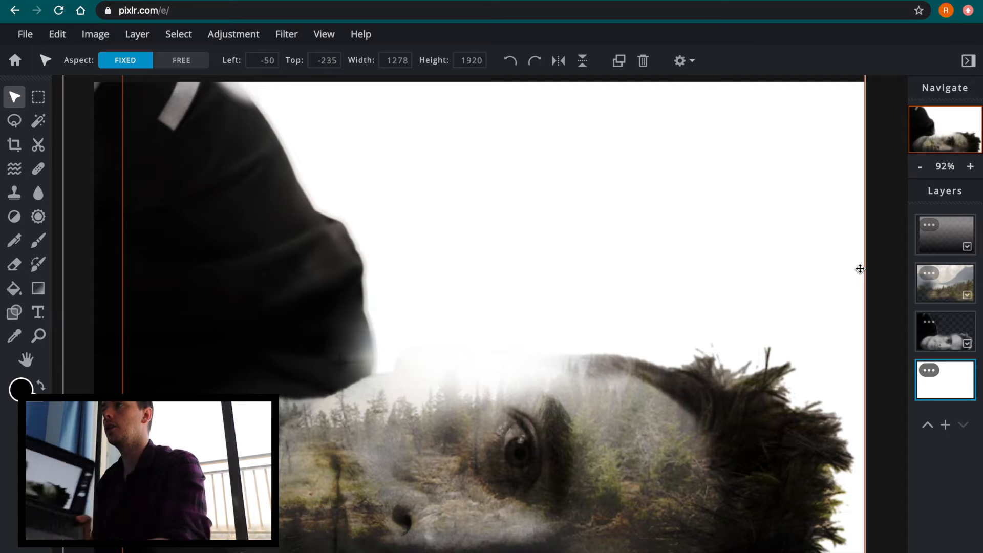
Select the top gradient overlay layer in the Layers panel
{"action": "left_click", "coordinate": [944, 235]}
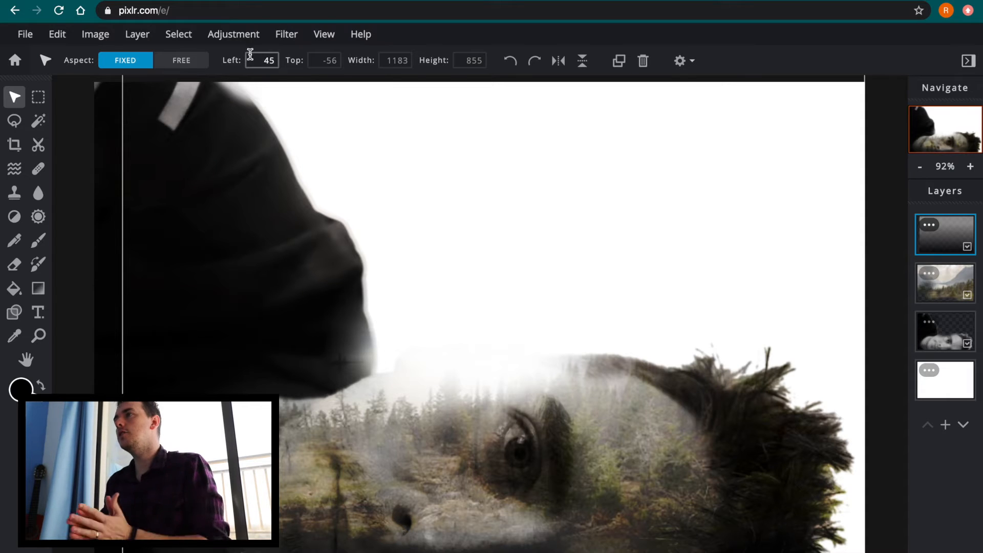
{"action": "mouse_move", "coordinate": [233, 34]}
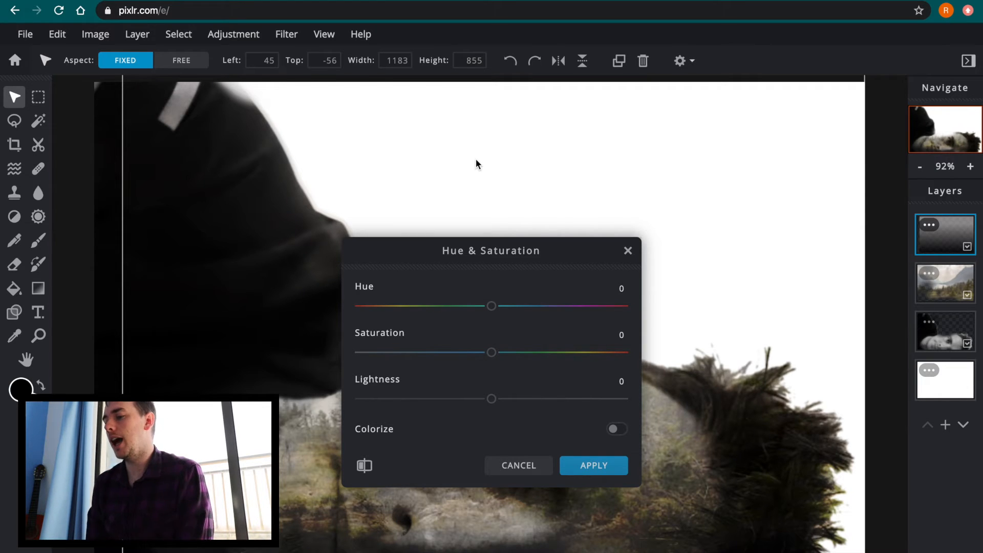
{"action": "mouse_move", "coordinate": [526, 324]}
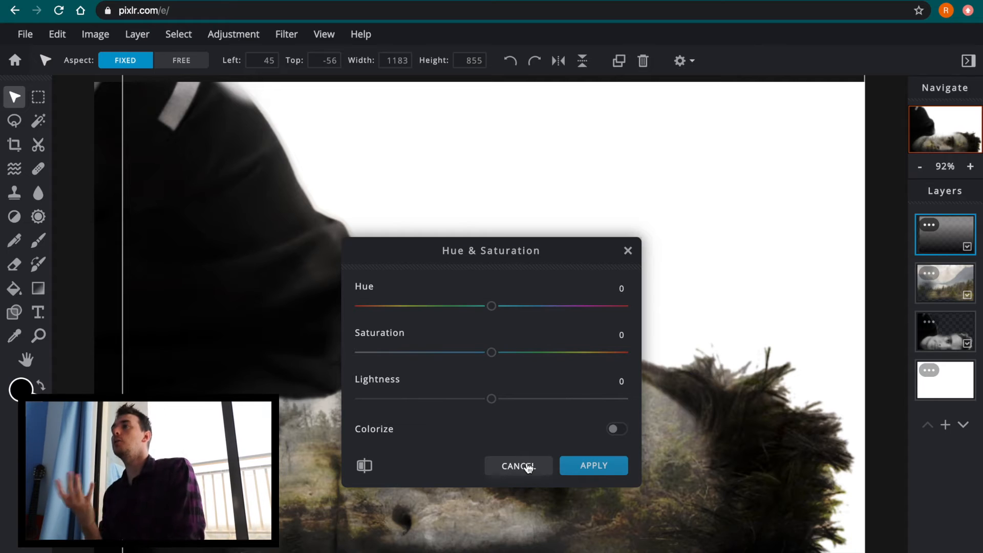
Cancel the unchanged Hue & Saturation adjustment and bring up the Adjustment menu
{"action": "left_click", "coordinate": [518, 466]}
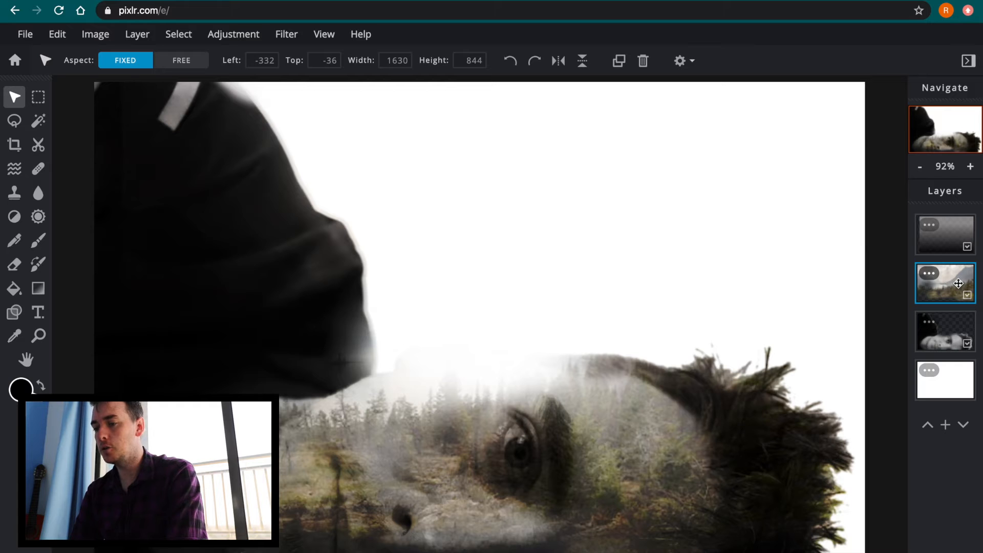
{"action": "left_click", "coordinate": [234, 34]}
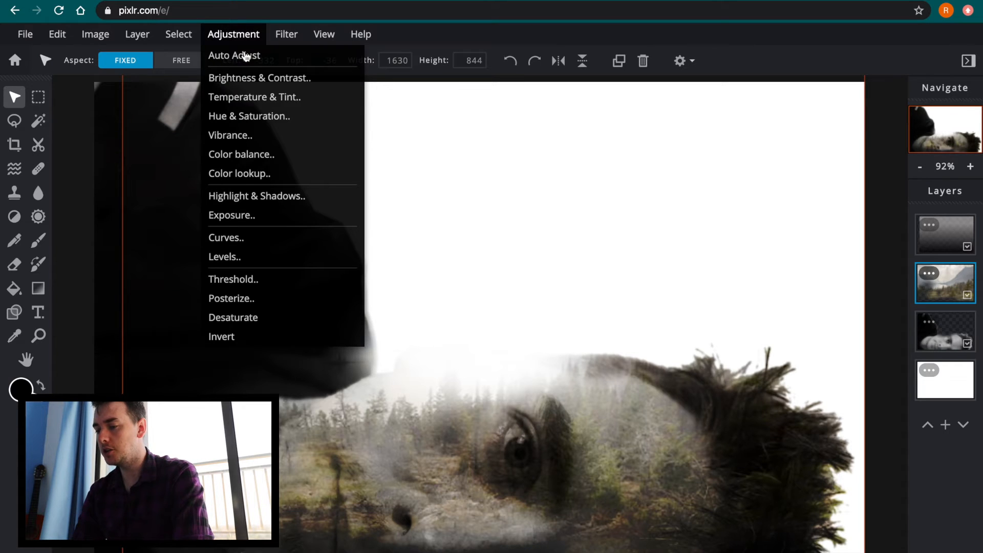
Tint the forest layer red with Hue -53 and Saturation 39
{"action": "left_click", "coordinate": [249, 117]}
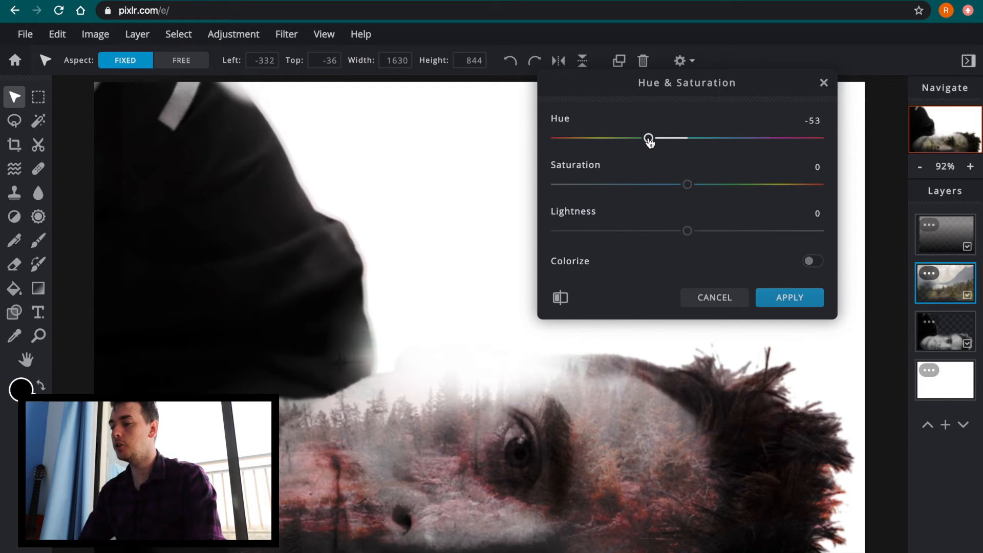
{"action": "mouse_move", "coordinate": [666, 151]}
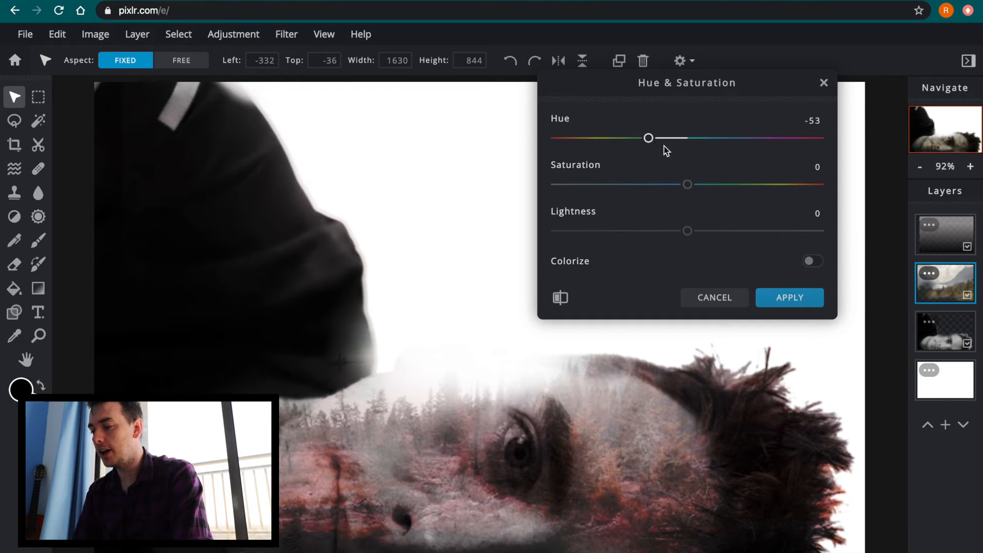
{"action": "mouse_move", "coordinate": [673, 158]}
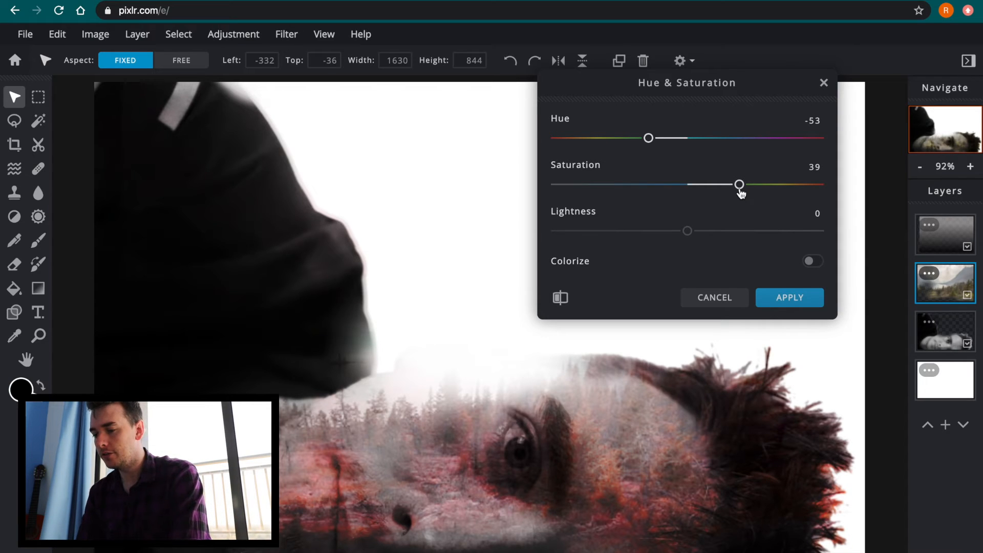
{"action": "left_click", "coordinate": [790, 297]}
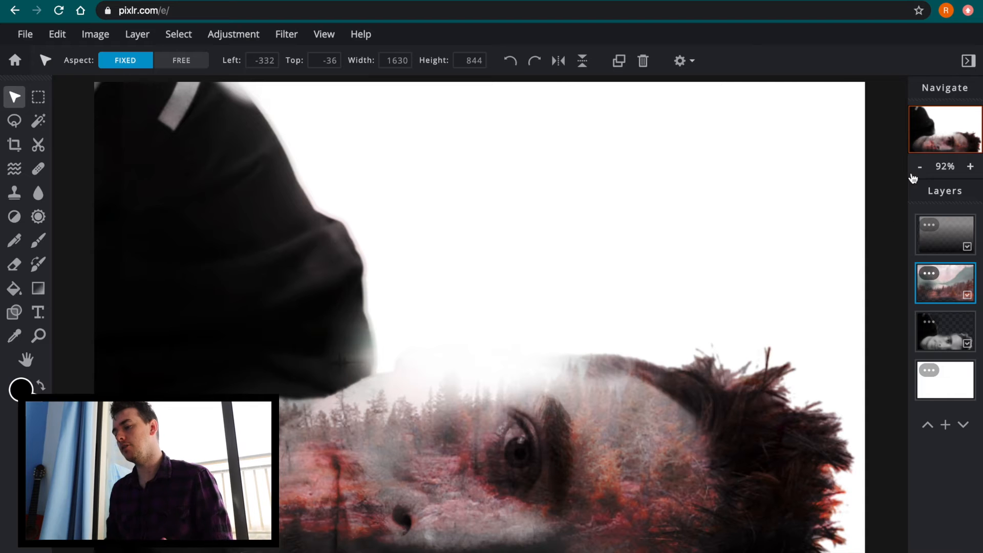
Zoom the canvas out to 70% from the Navigate panel
{"action": "left_click", "coordinate": [919, 167]}
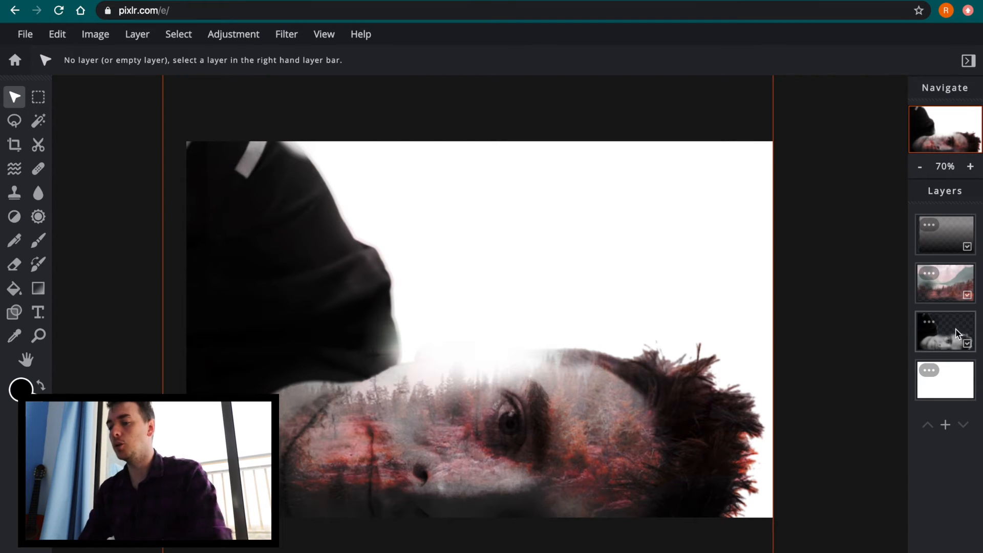
Bring up the Levels adjustment for the portrait face layer
{"action": "left_click", "coordinate": [232, 34]}
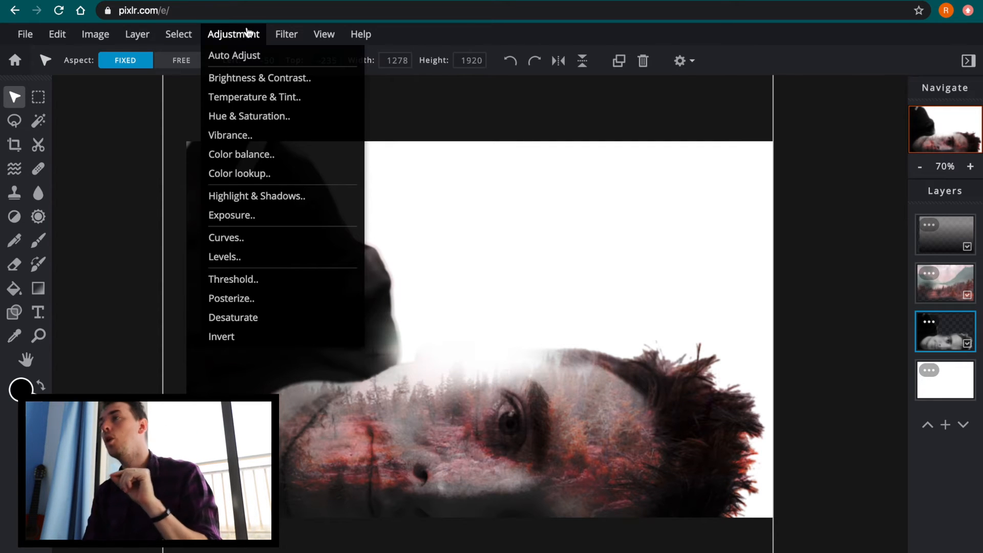
{"action": "mouse_move", "coordinate": [260, 257]}
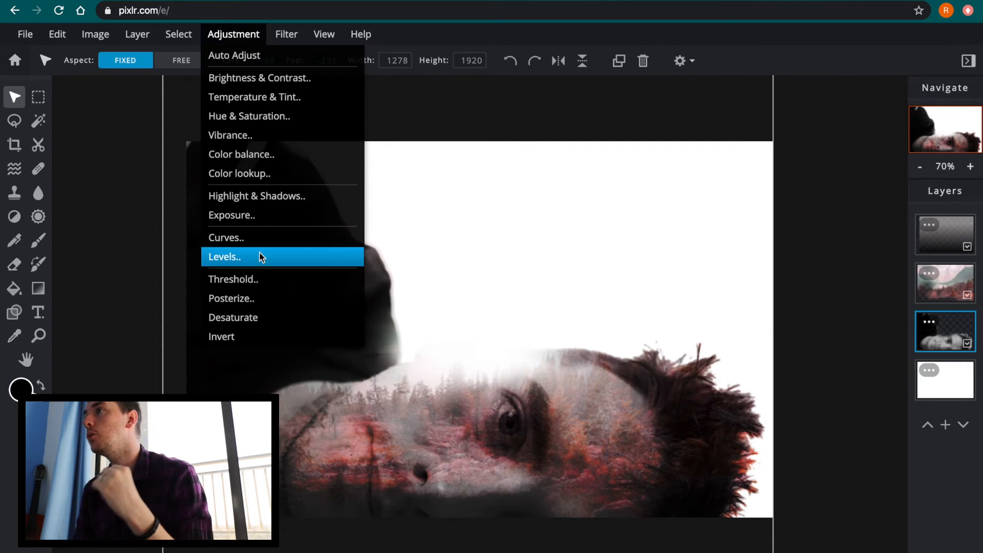
{"action": "left_click", "coordinate": [224, 257]}
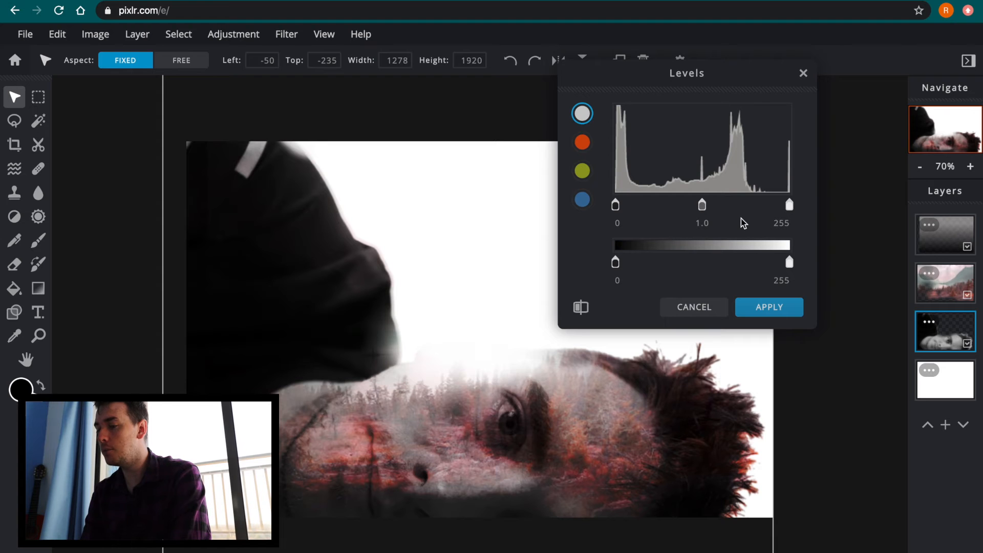
{"action": "mouse_move", "coordinate": [653, 202]}
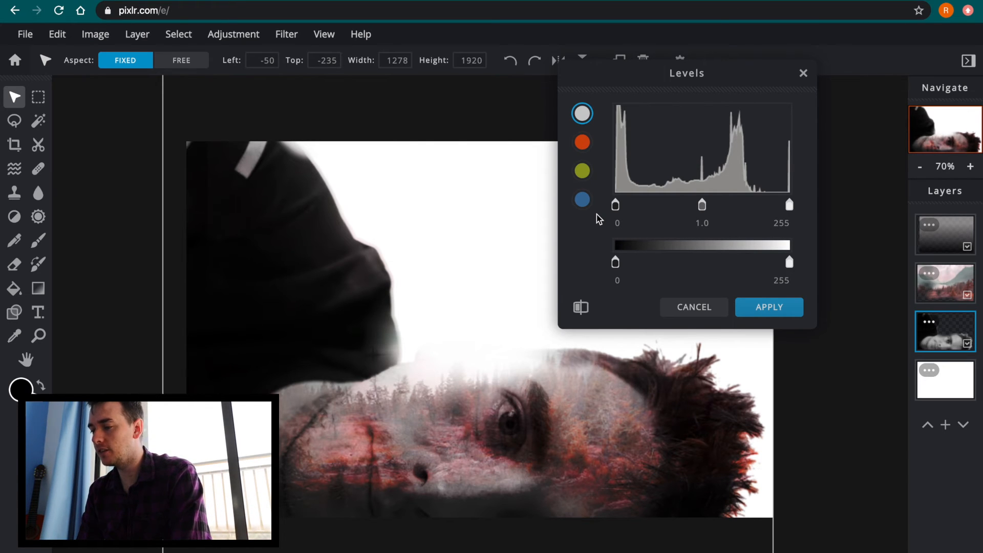
{"action": "mouse_move", "coordinate": [695, 205]}
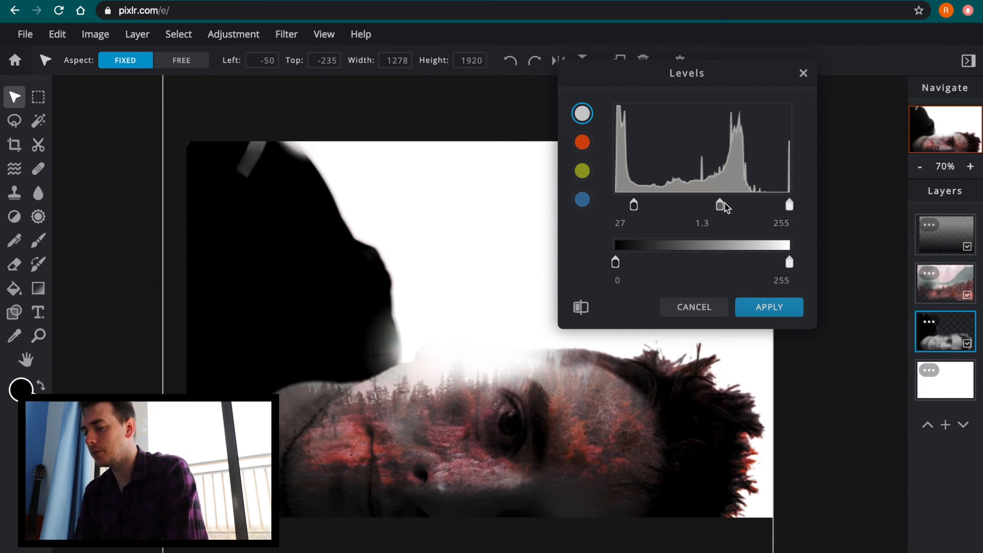
{"action": "mouse_move", "coordinate": [780, 283]}
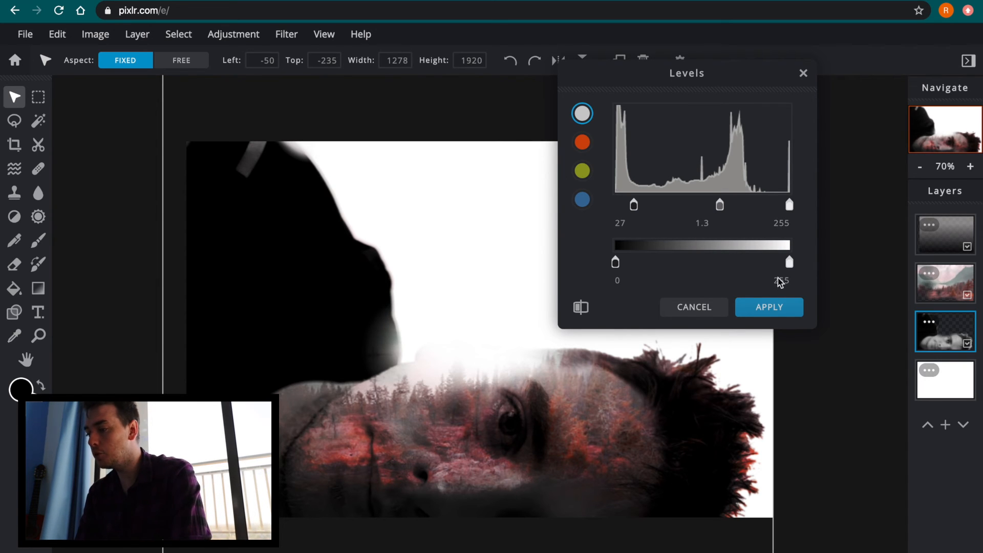
Apply the portrait's Levels, then apply a Levels adjustment to the forest layer
{"action": "left_click", "coordinate": [769, 308]}
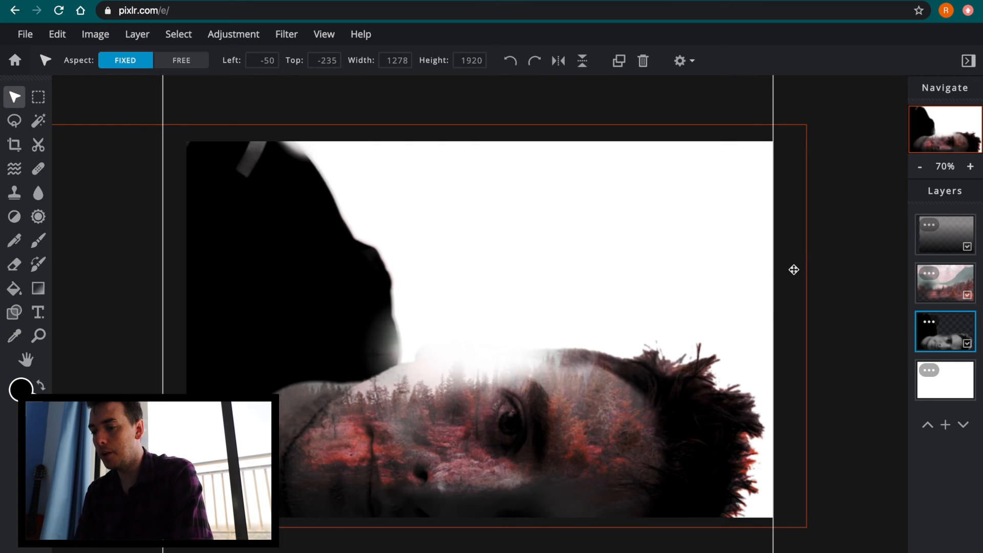
{"action": "left_click", "coordinate": [944, 283]}
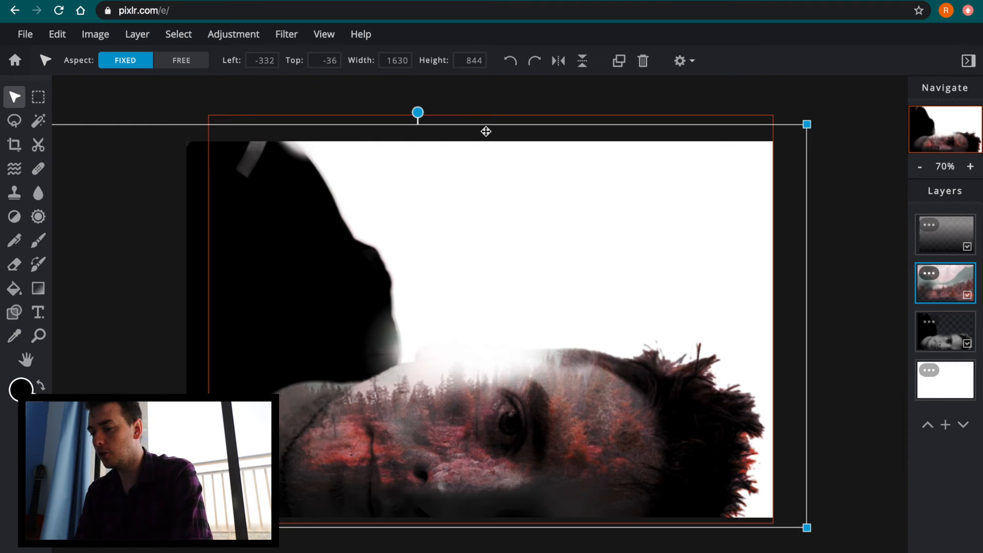
{"action": "left_click", "coordinate": [233, 34]}
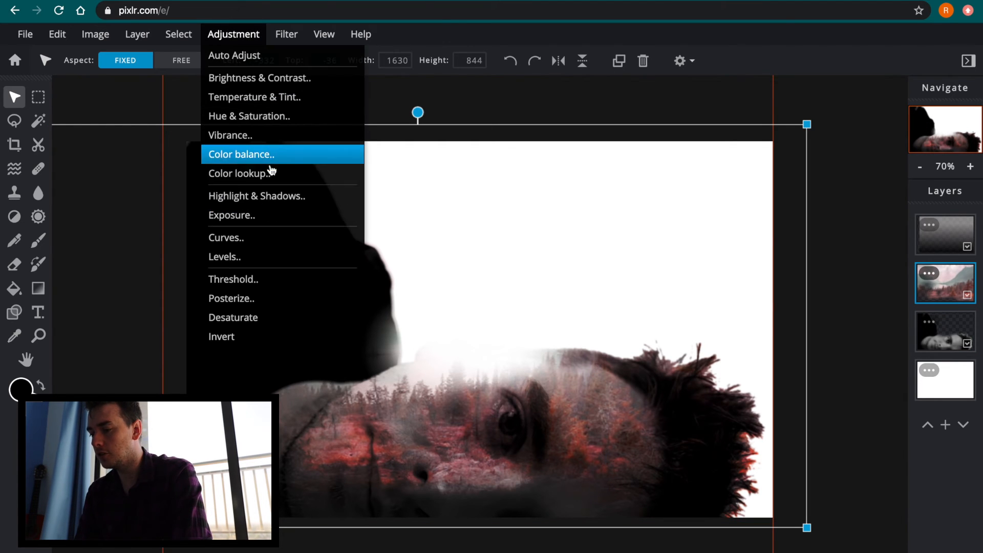
{"action": "left_click", "coordinate": [225, 257]}
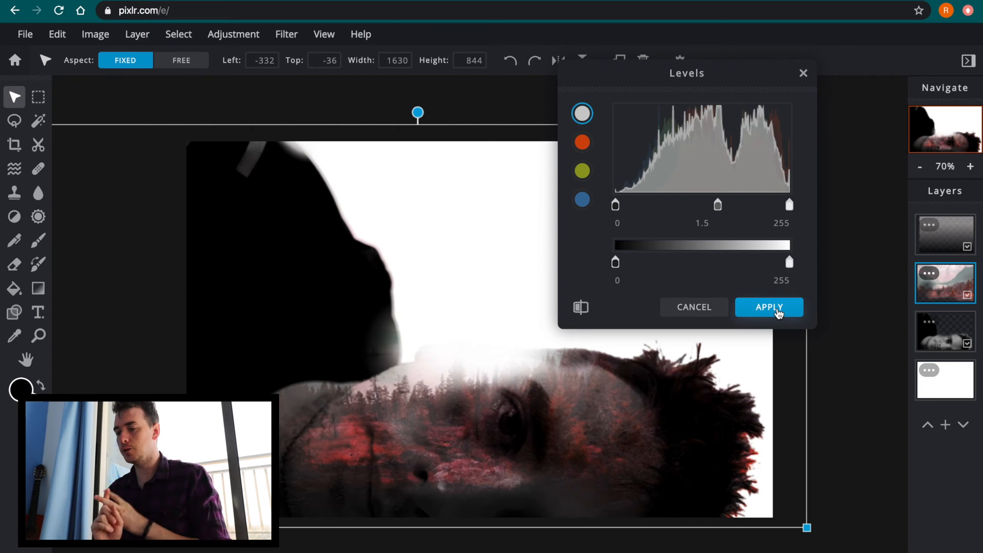
{"action": "left_click", "coordinate": [769, 308]}
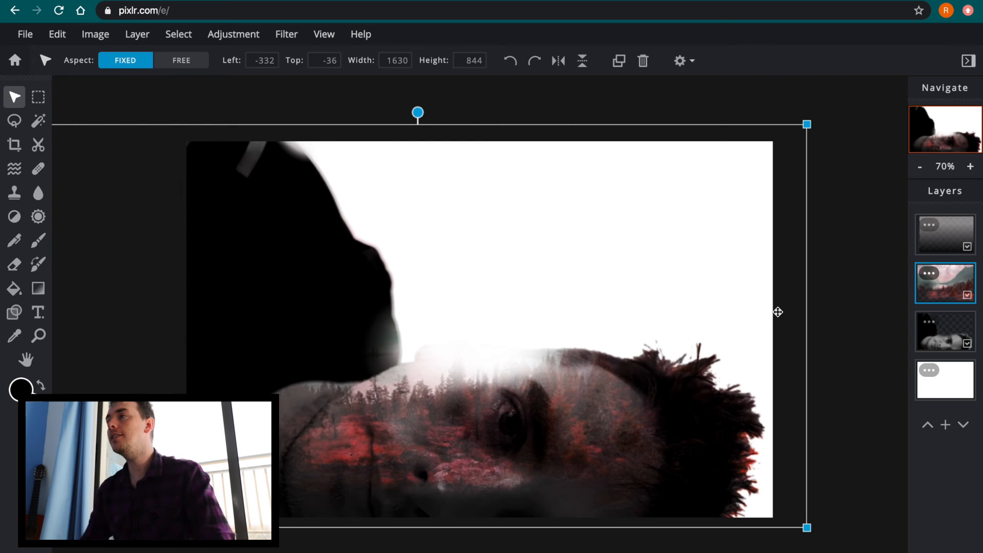
Bring up the Adjustment menu on the forest layer to choose Invert
{"action": "left_click", "coordinate": [234, 34]}
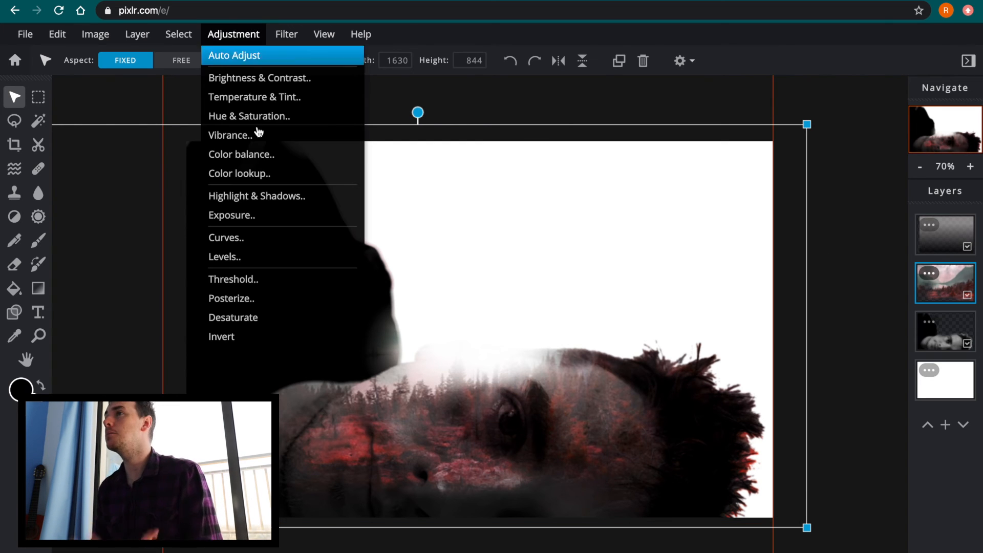
{"action": "mouse_move", "coordinate": [288, 337]}
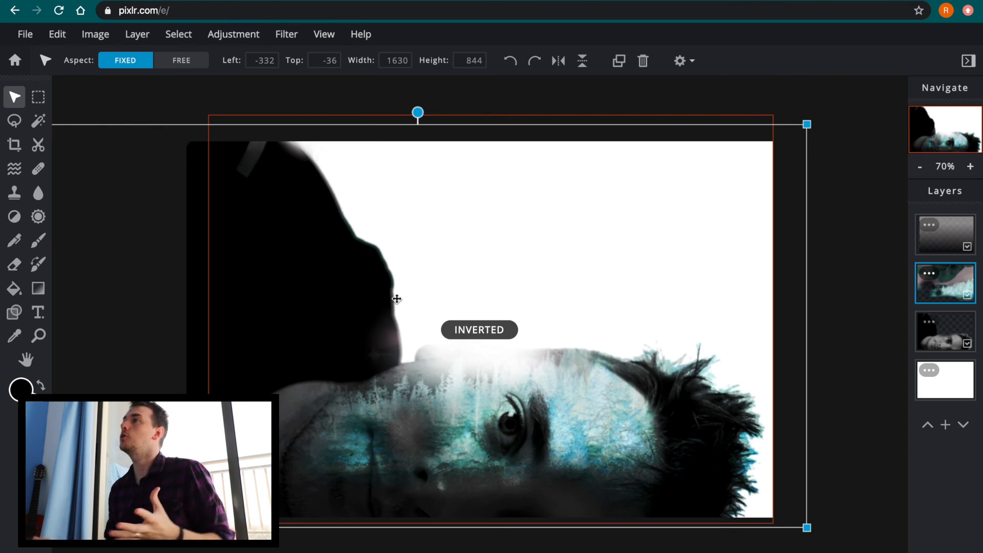
{"action": "mouse_move", "coordinate": [515, 329]}
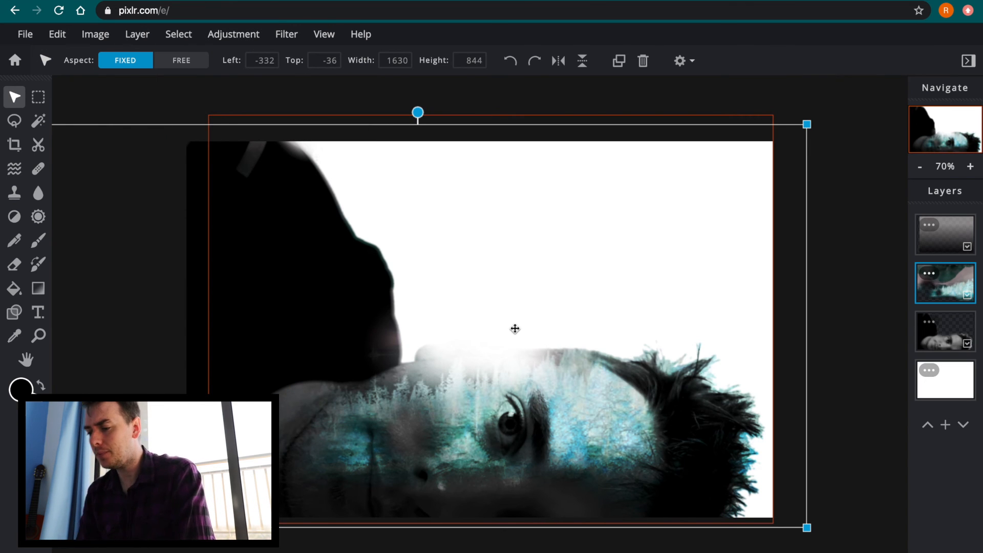
{"action": "mouse_move", "coordinate": [536, 313]}
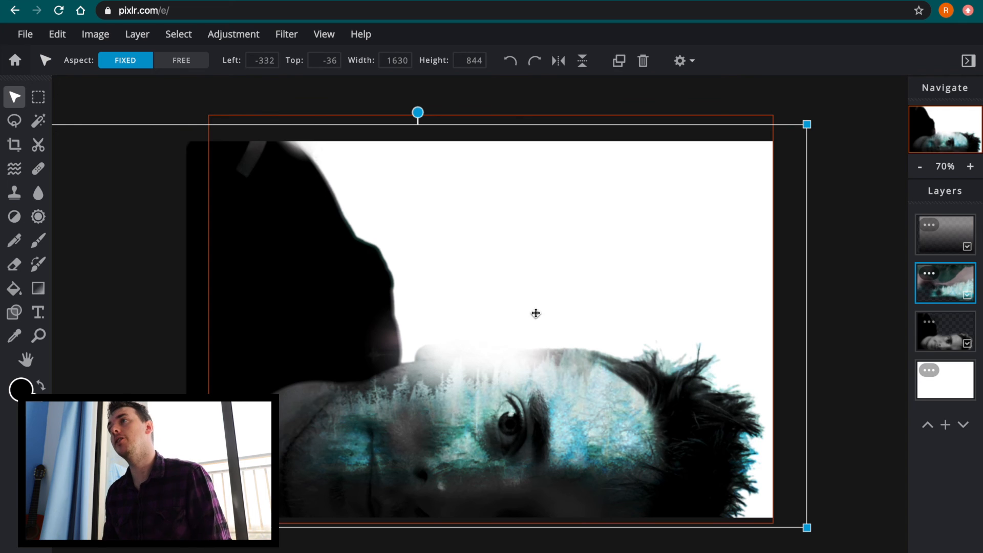
{"action": "mouse_move", "coordinate": [598, 430]}
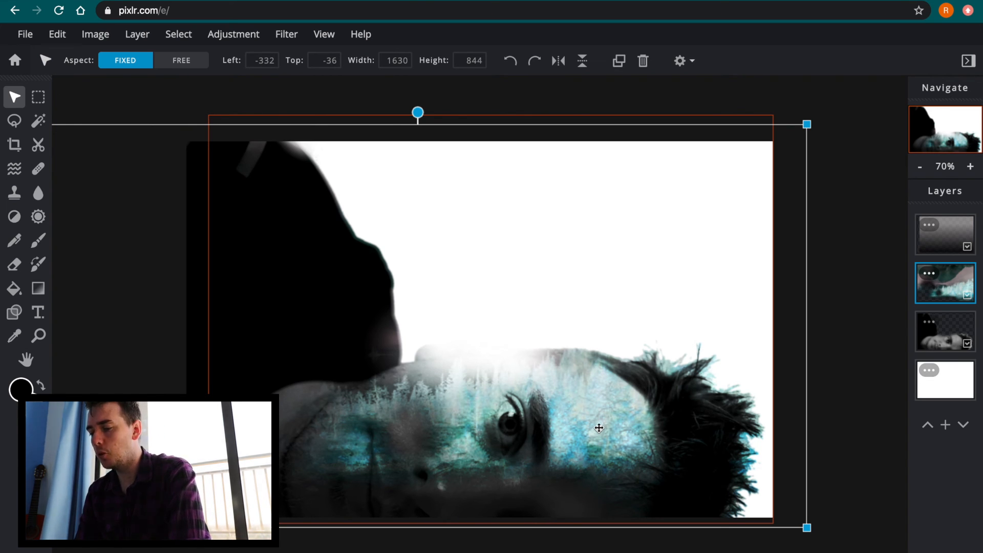
{"action": "mouse_move", "coordinate": [607, 411]}
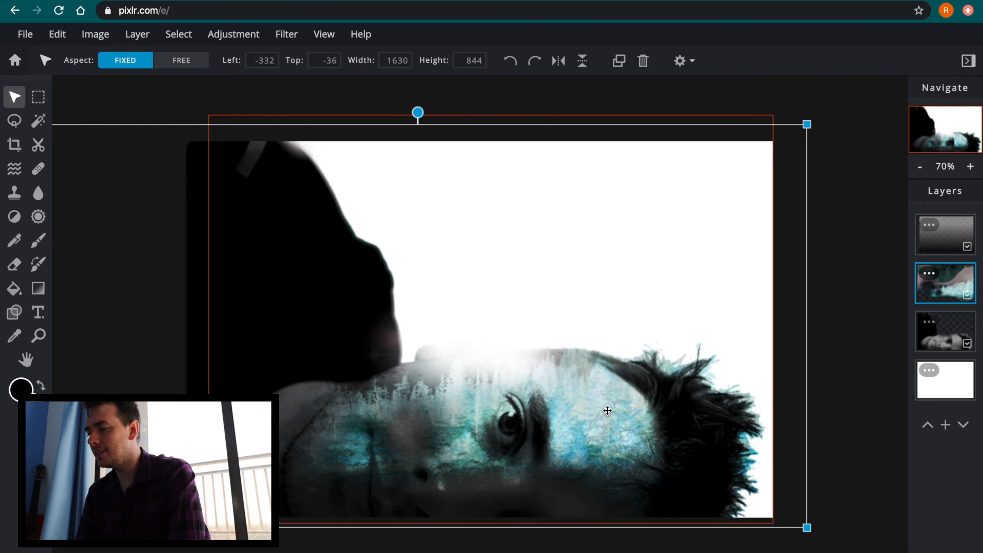
Select the topmost layer, then reselect the inverted forest layer
{"action": "left_click", "coordinate": [944, 234]}
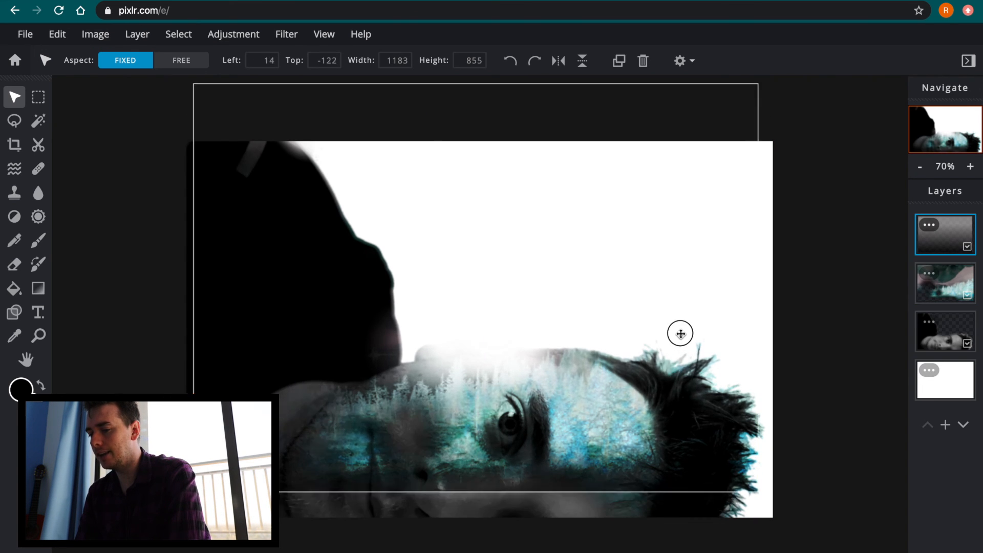
{"action": "left_click", "coordinate": [944, 283]}
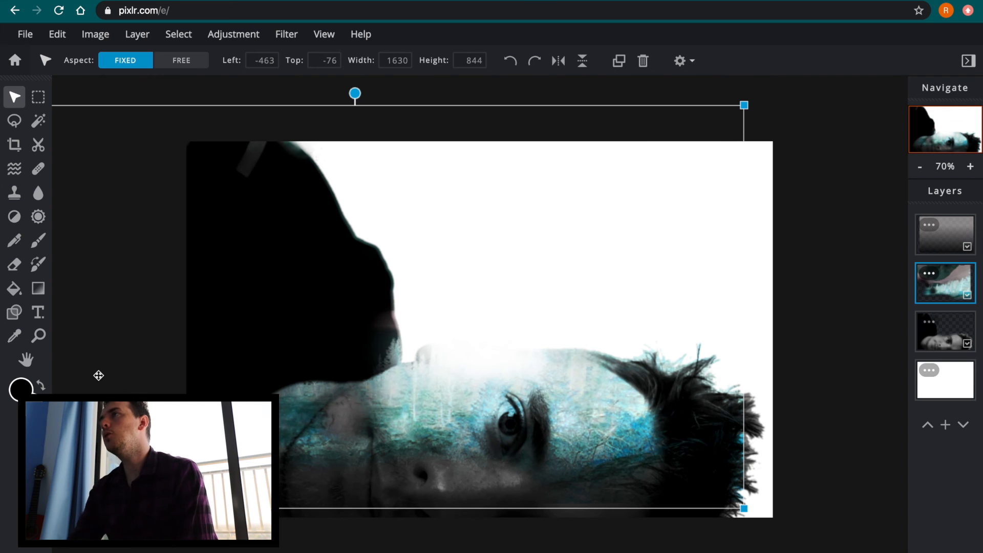
{"action": "mouse_move", "coordinate": [908, 370]}
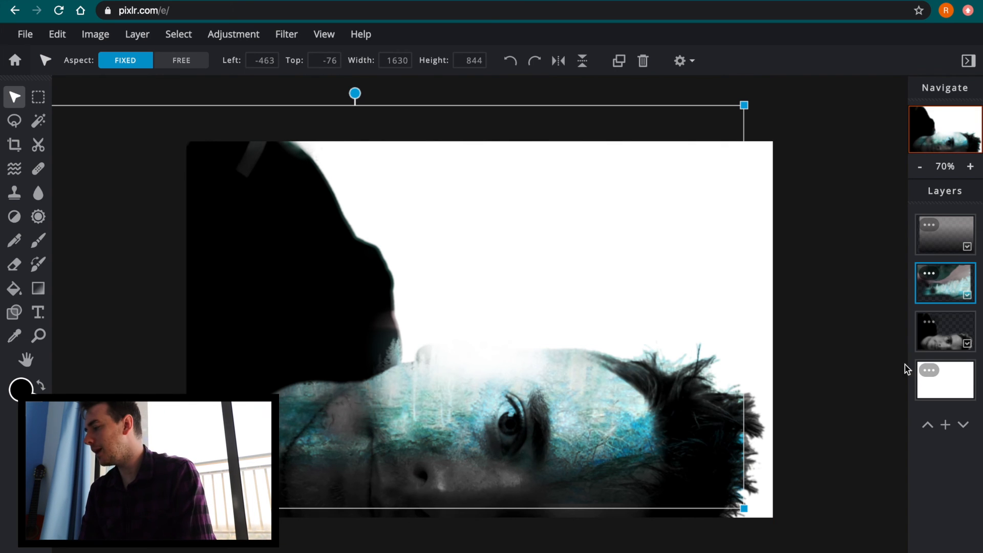
{"action": "mouse_move", "coordinate": [845, 386]}
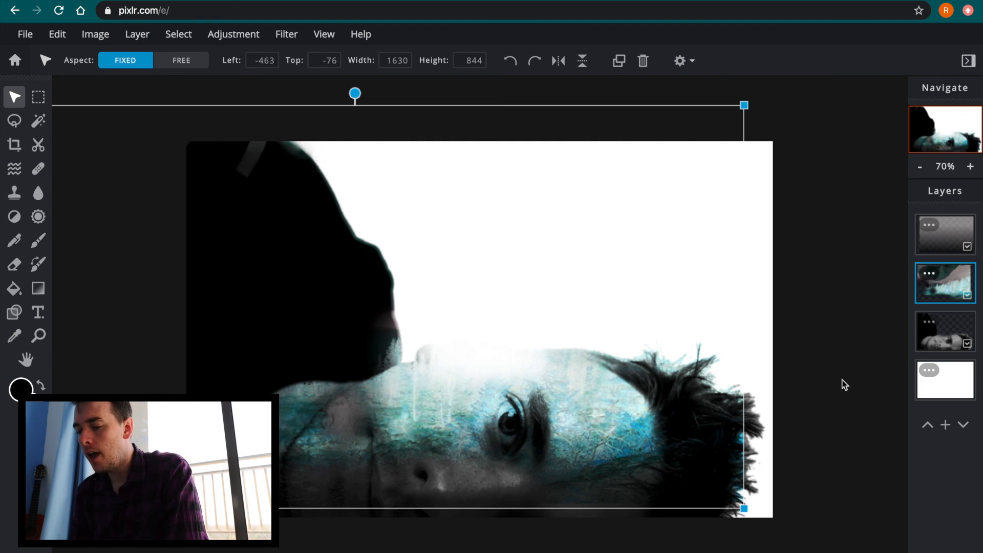
{"action": "mouse_move", "coordinate": [608, 312]}
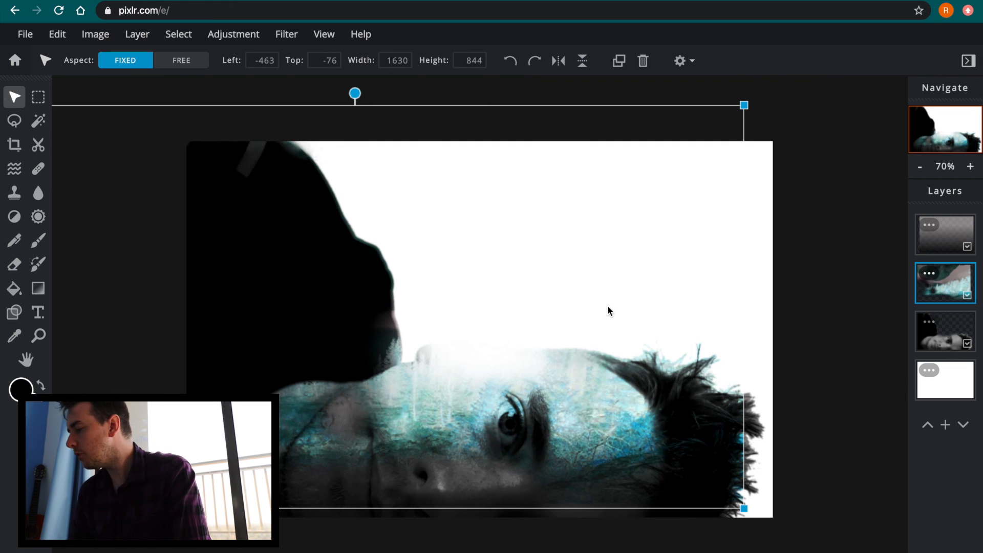